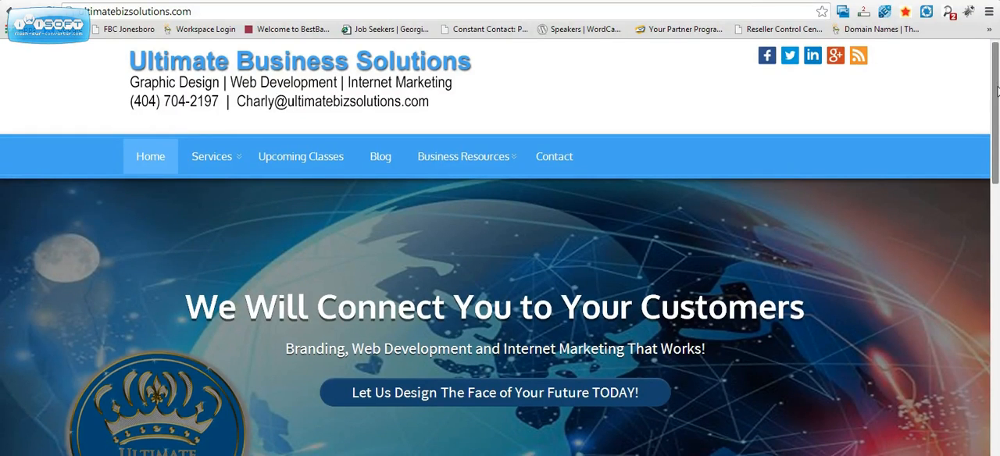
Search Google for 'firebug lite for Google Chrome' to get the Chrome Web Store listing
scroll(down, 3)
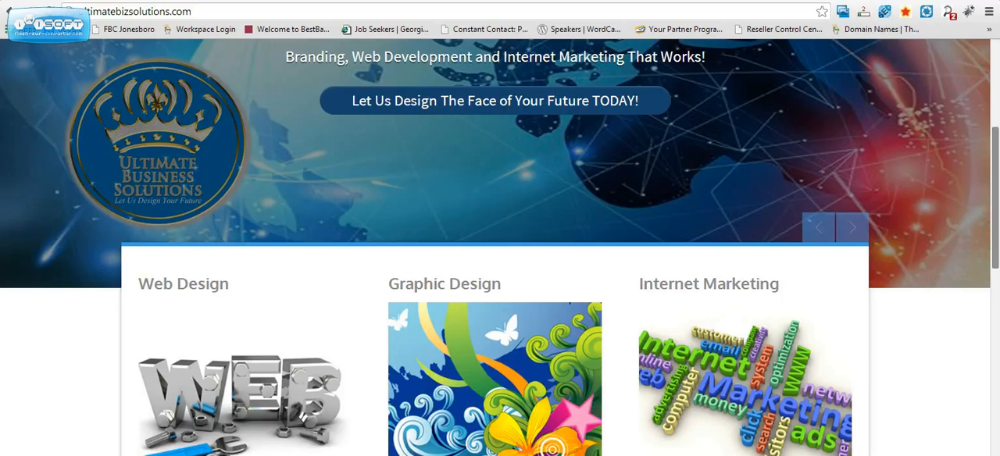
scroll(down, 3)
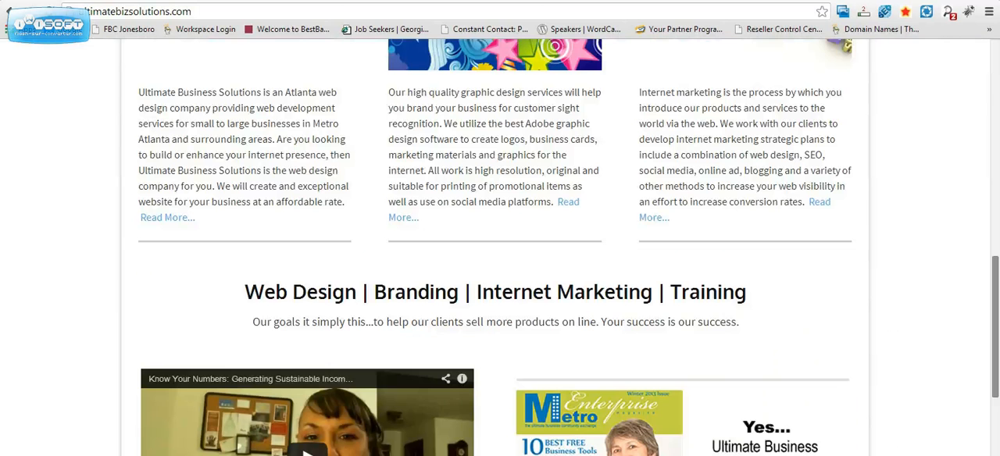
scroll(down, 3)
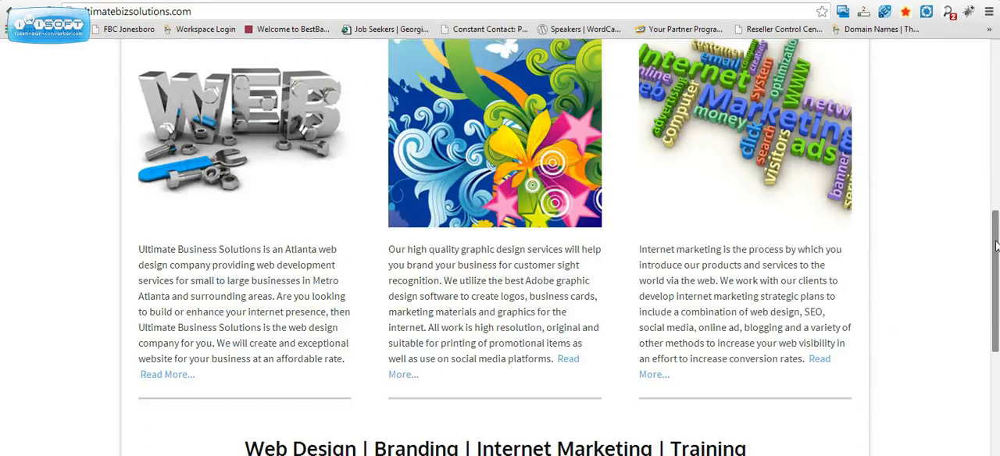
scroll(up, 3)
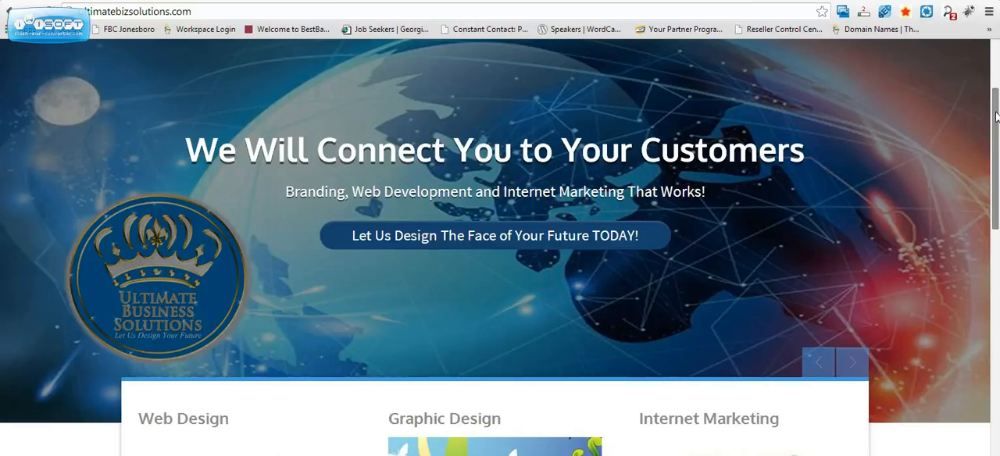
scroll(up, 3)
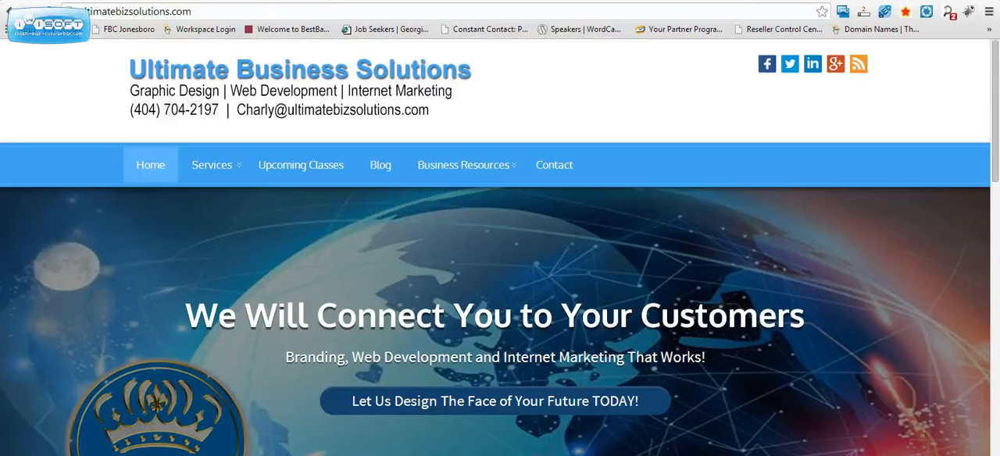
mouse_move(866, 88)
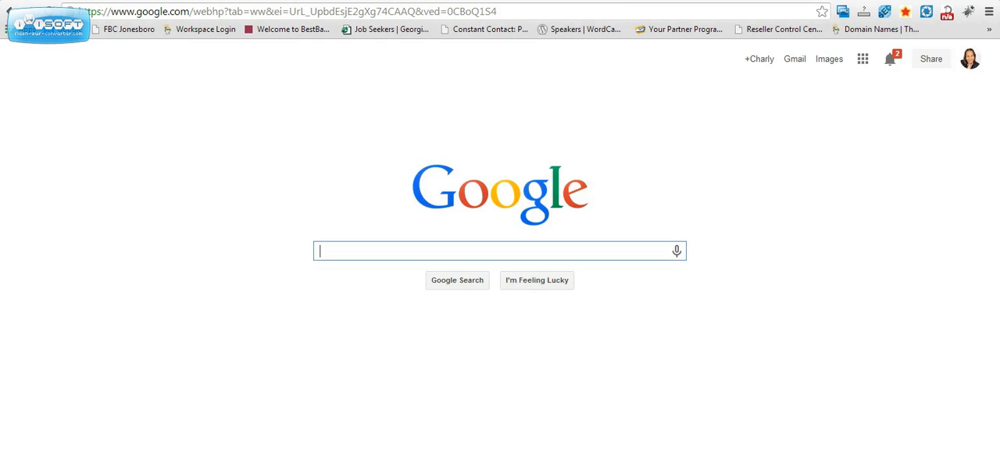
text(firebug lite for Google Chrome)
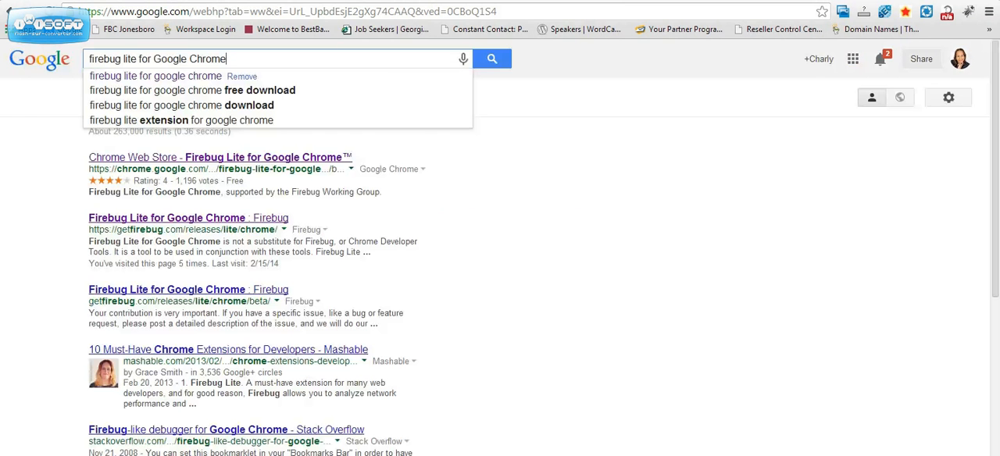
mouse_move(492, 59)
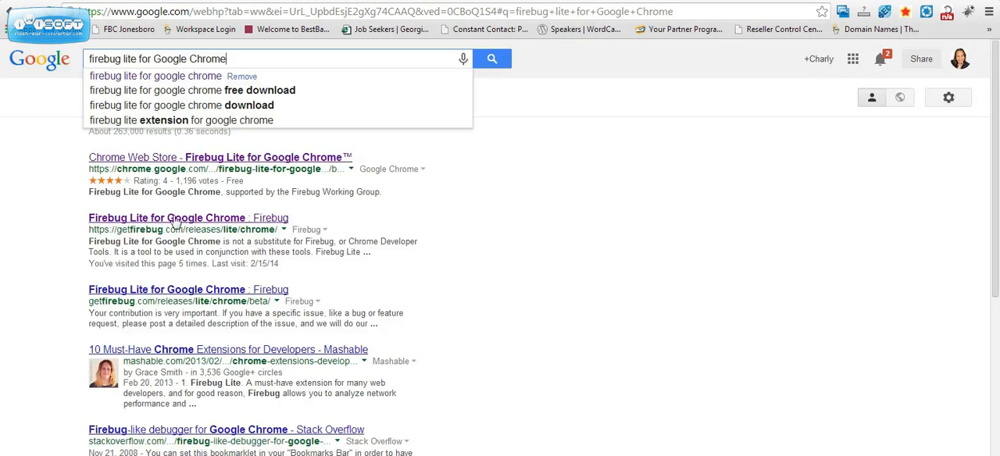
mouse_move(244, 226)
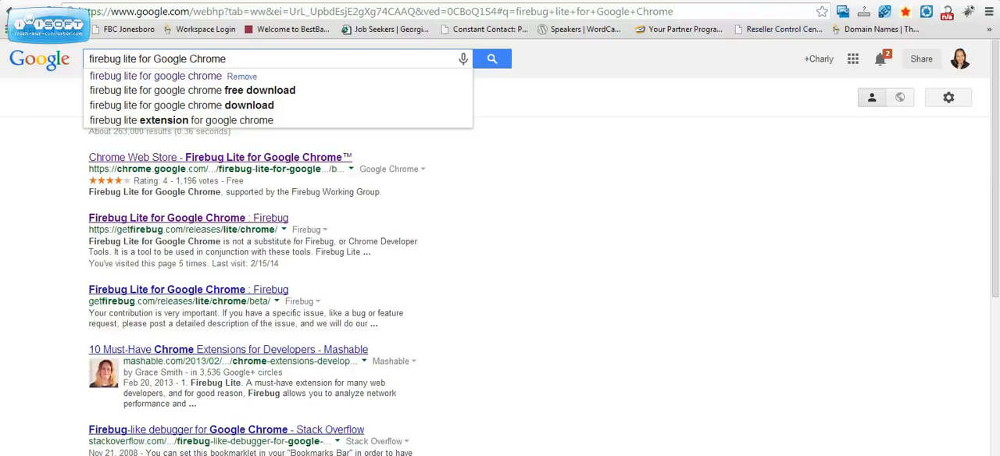
Go to the getfirebug.com Firebug Lite for Google Chrome install page
click(187, 217)
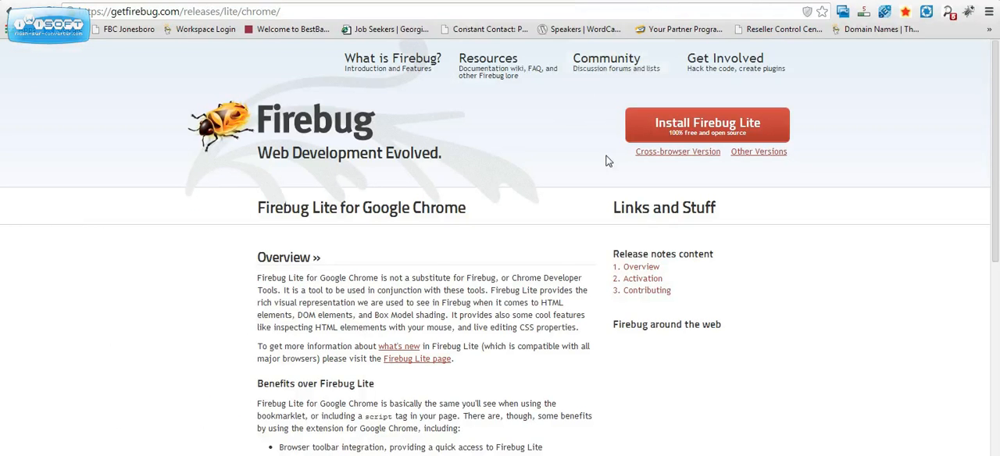
mouse_move(681, 175)
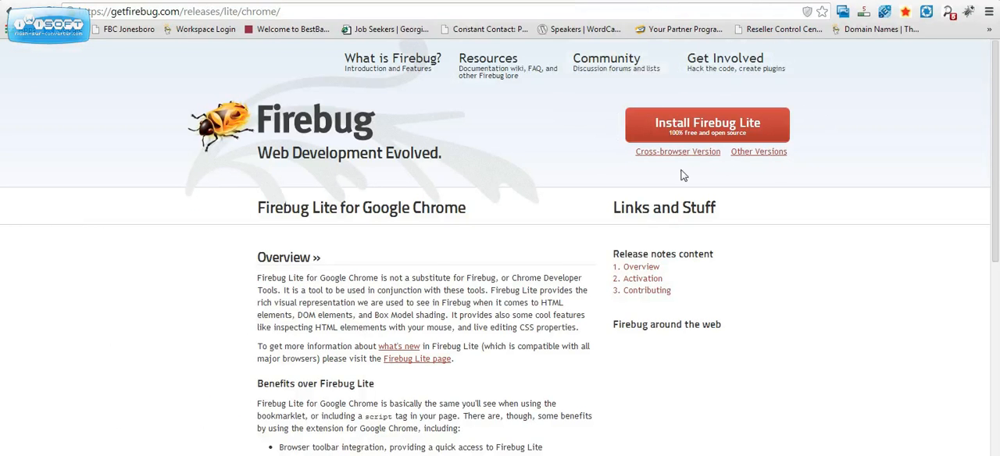
mouse_move(850, 148)
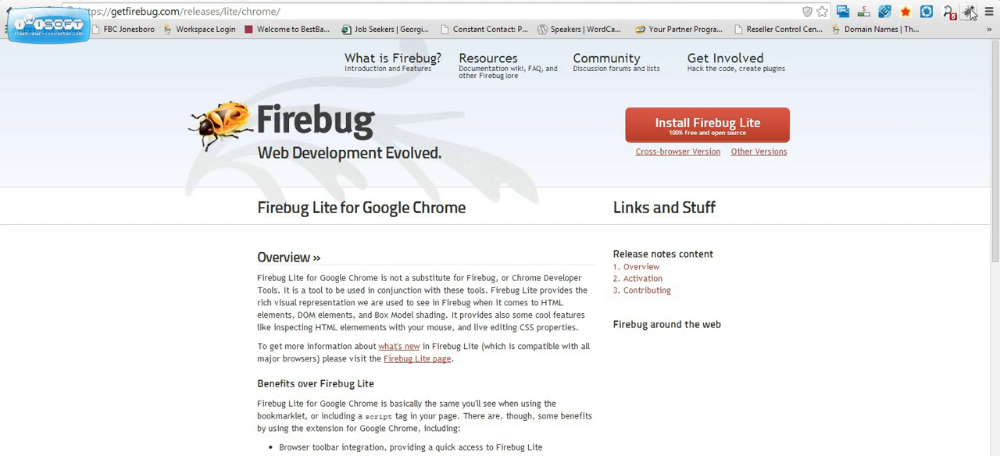
mouse_move(970, 14)
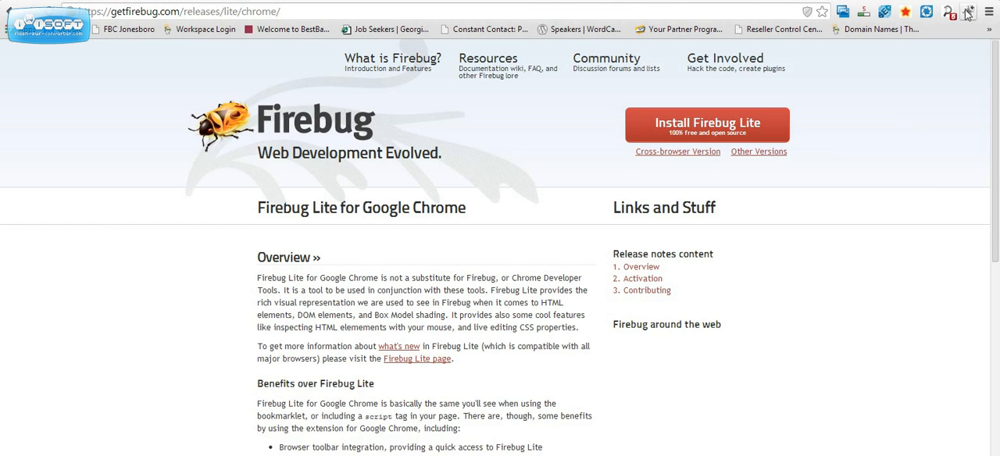
mouse_move(967, 12)
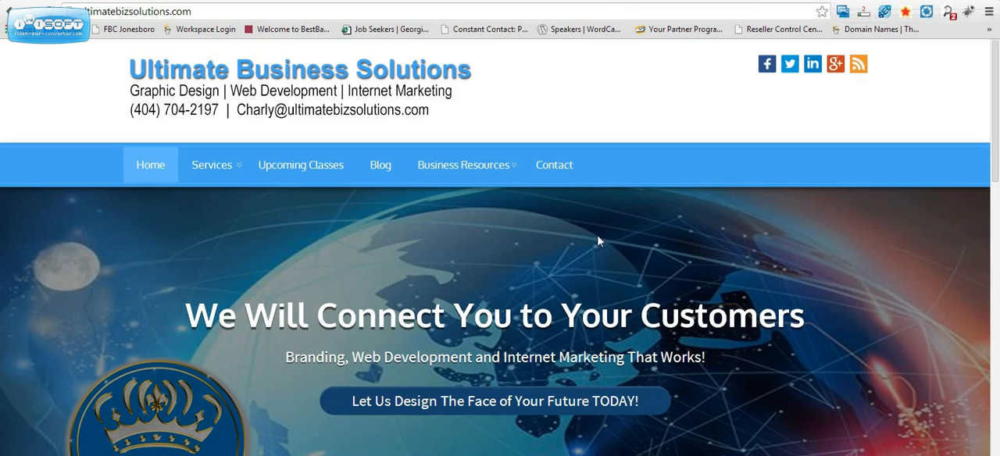
Inspect the banner headline with Firebug Lite via its context menu to show its HTML and CSS
right_click(600, 241)
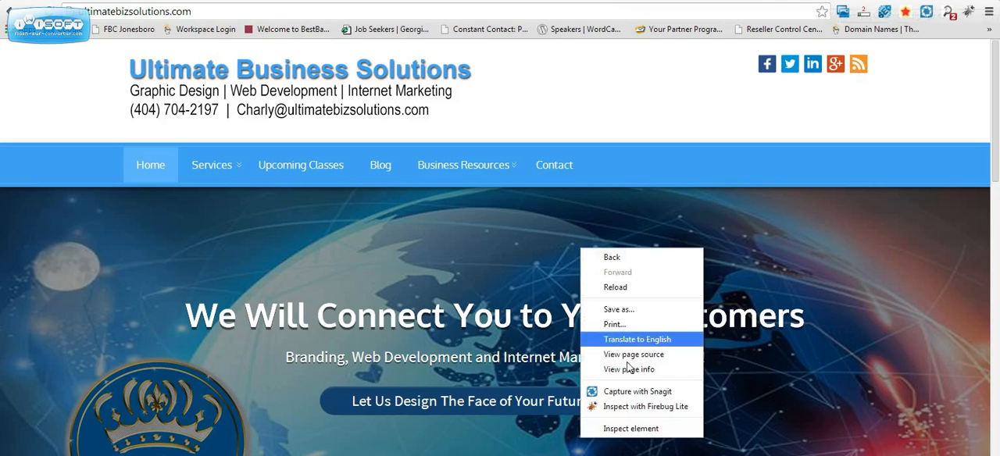
mouse_move(646, 406)
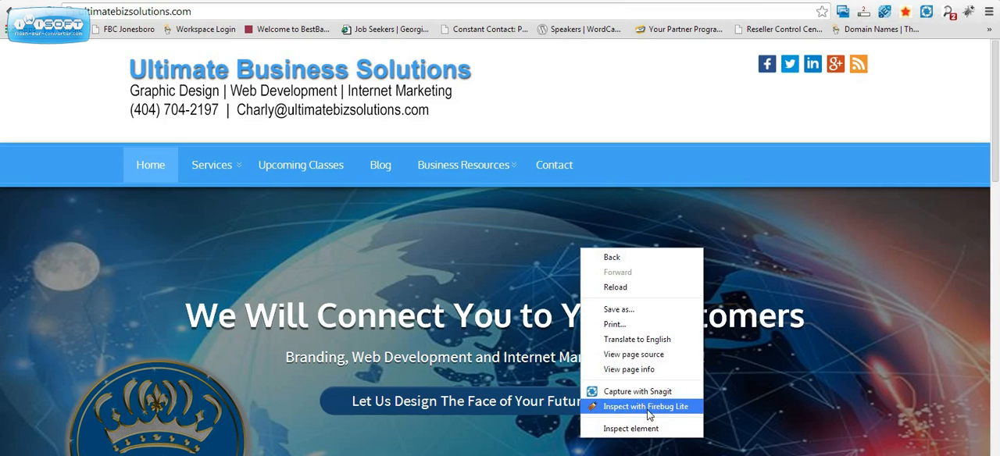
click(645, 406)
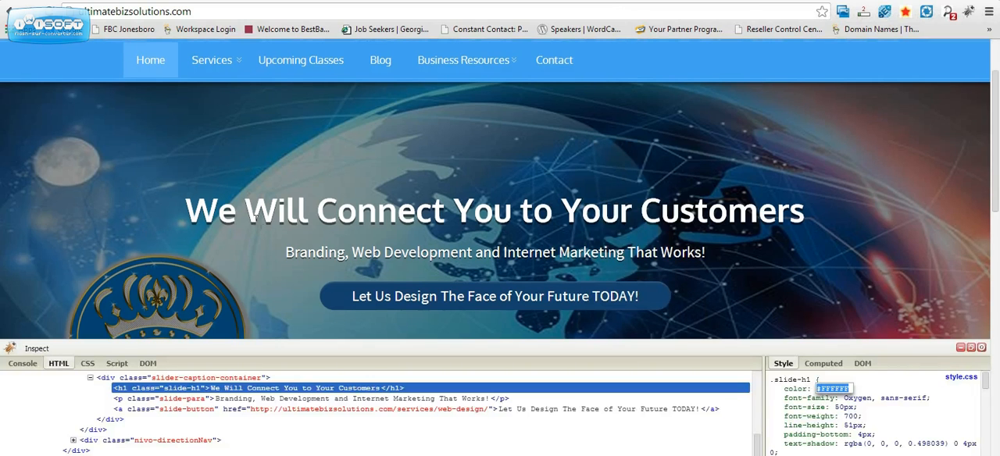
mouse_move(304, 122)
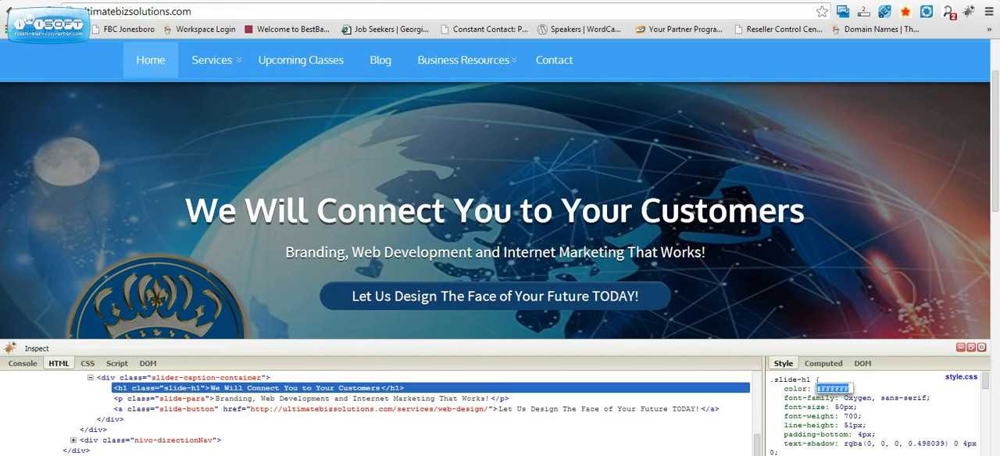
mouse_move(693, 200)
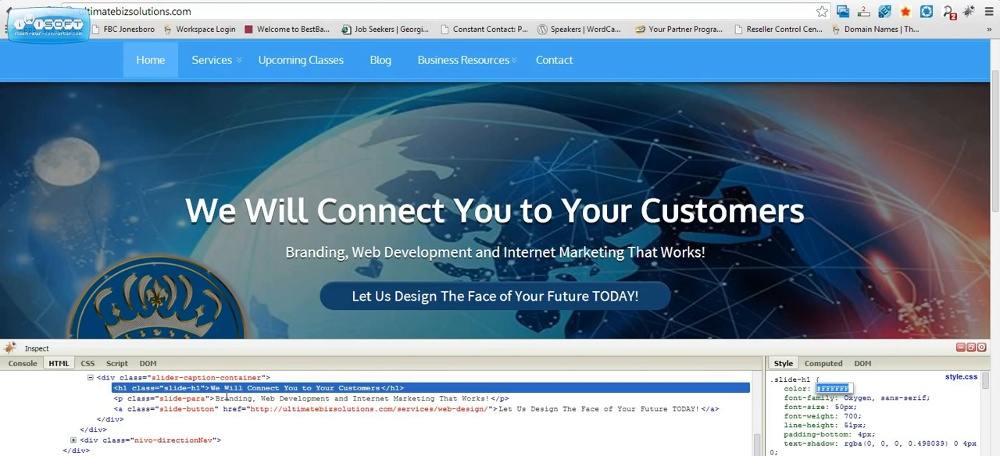
mouse_move(822, 300)
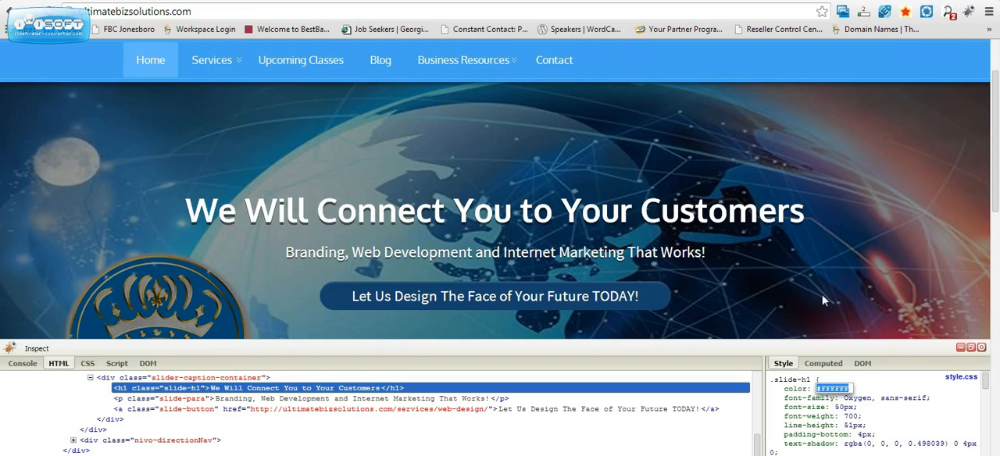
mouse_move(799, 373)
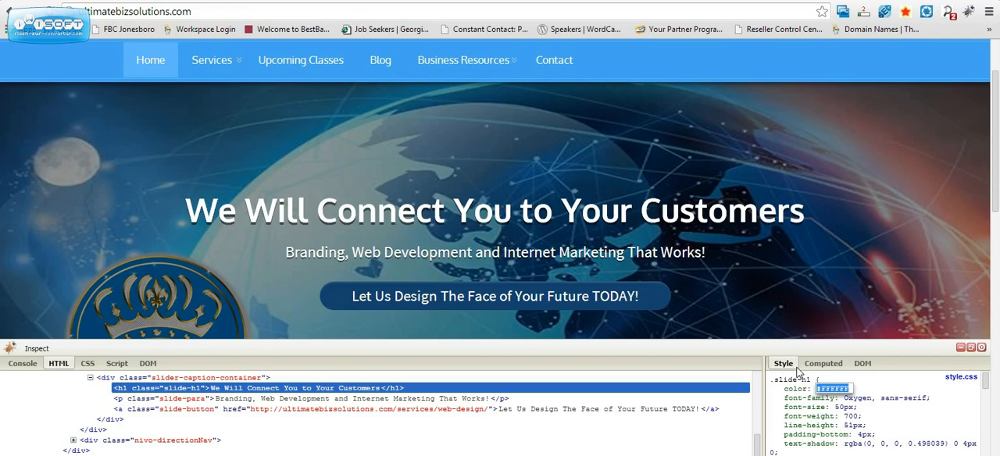
mouse_move(844, 398)
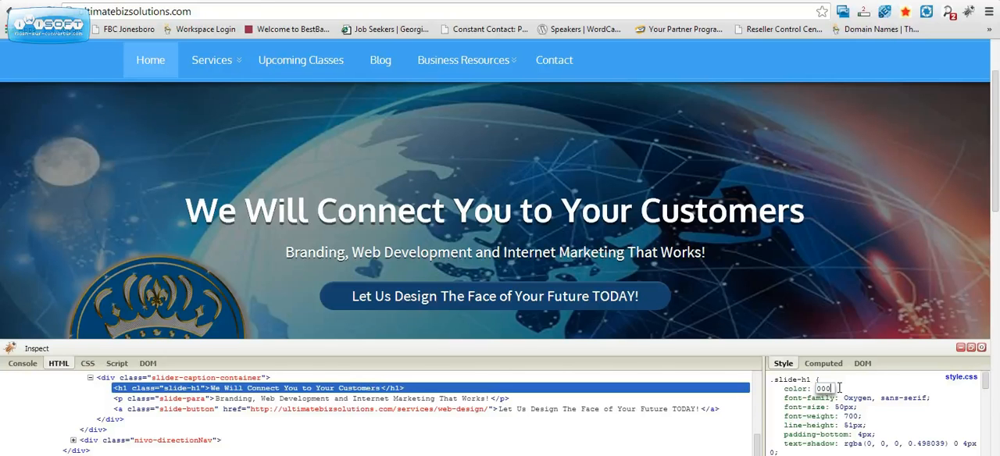
text(000000)
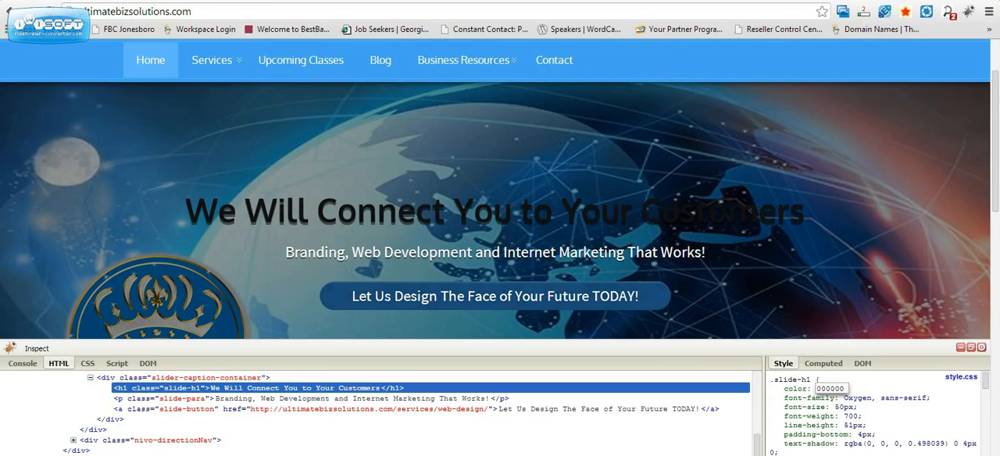
Go to the site's Blog page and scroll through its posts and back to the top
click(381, 60)
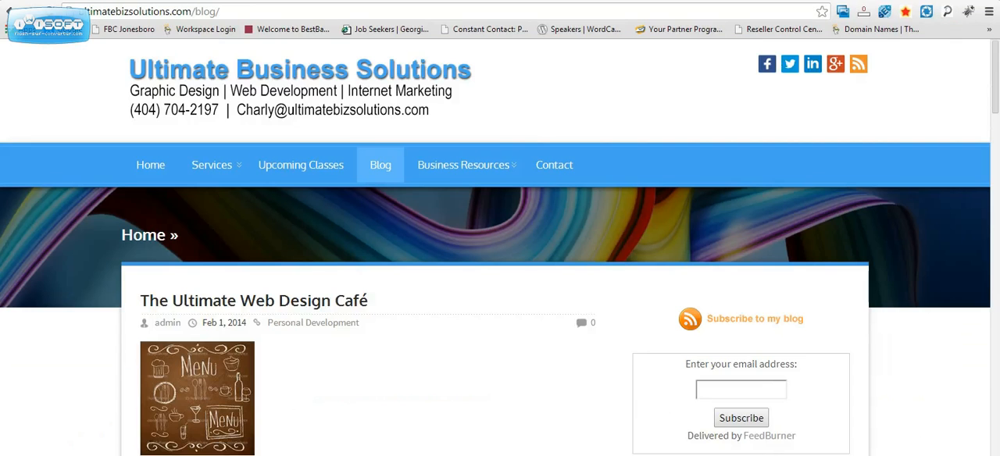
scroll(down, 3)
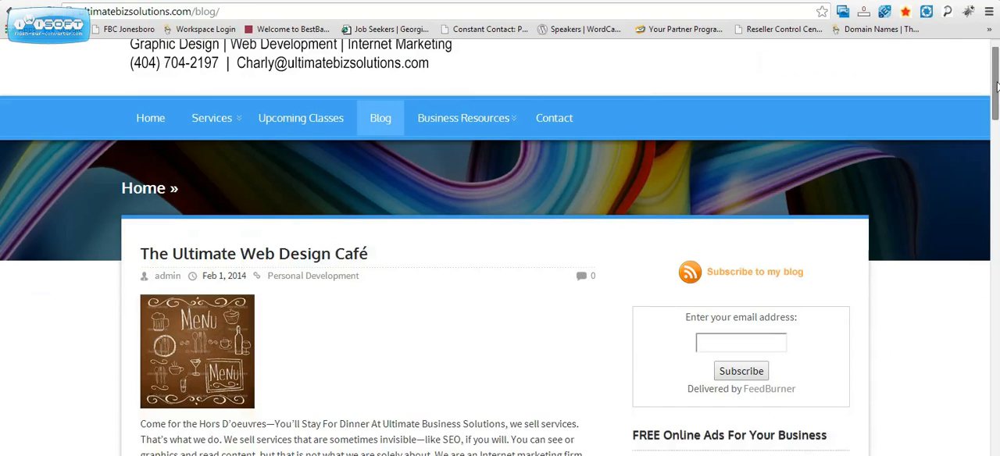
scroll(down, 3)
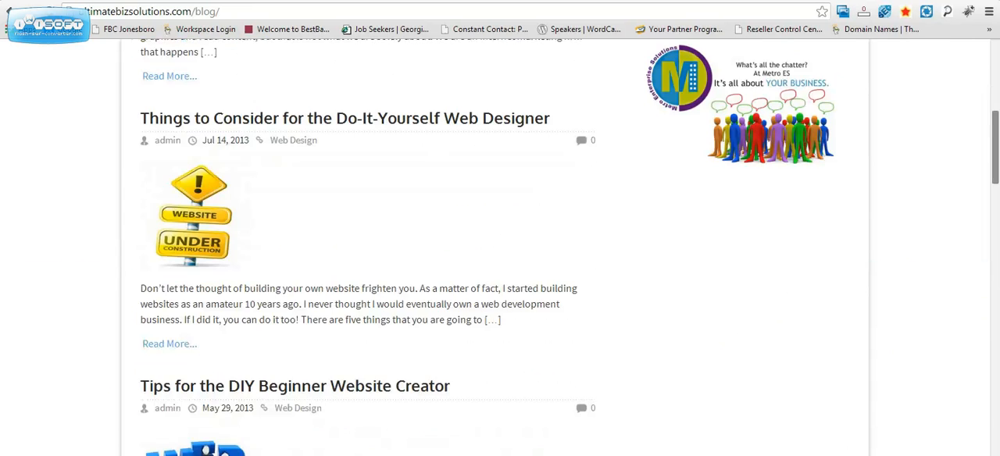
scroll(up, 3)
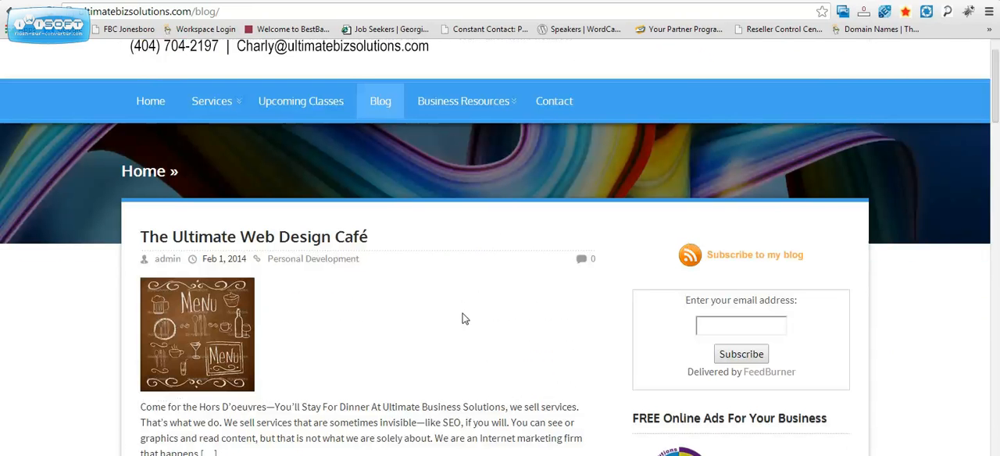
mouse_move(356, 331)
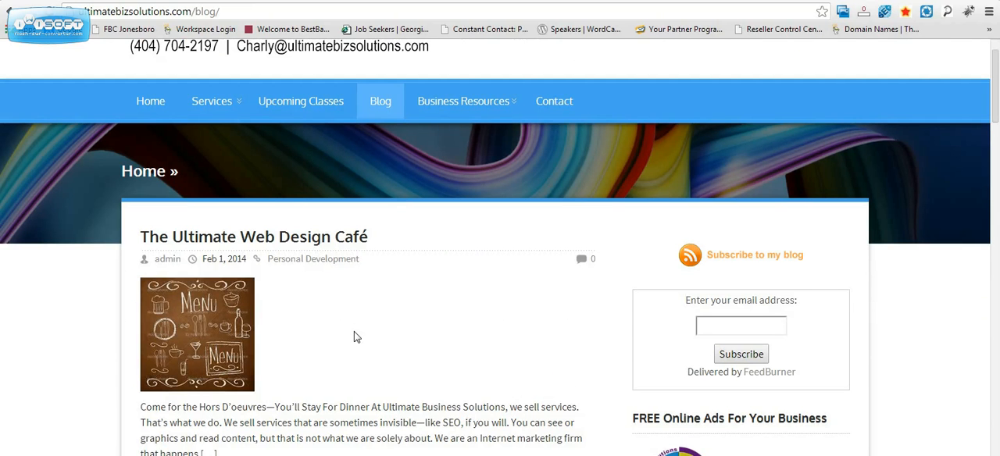
mouse_move(200, 216)
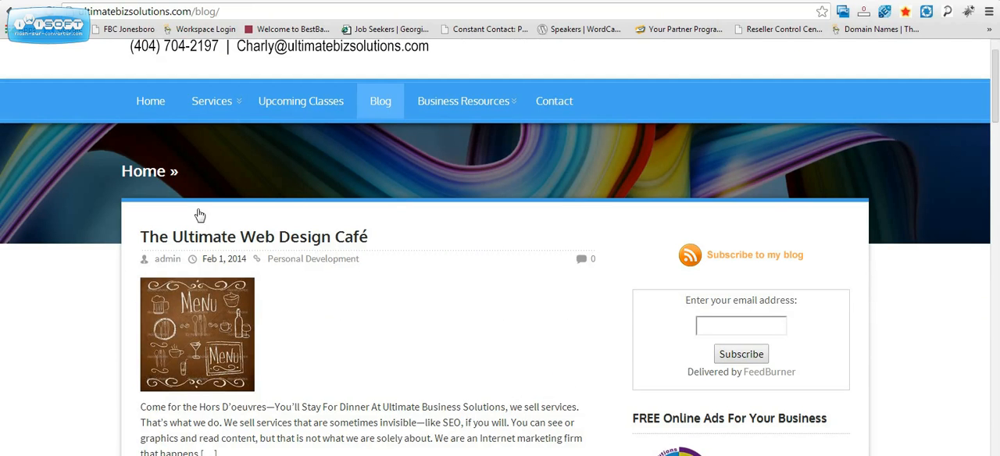